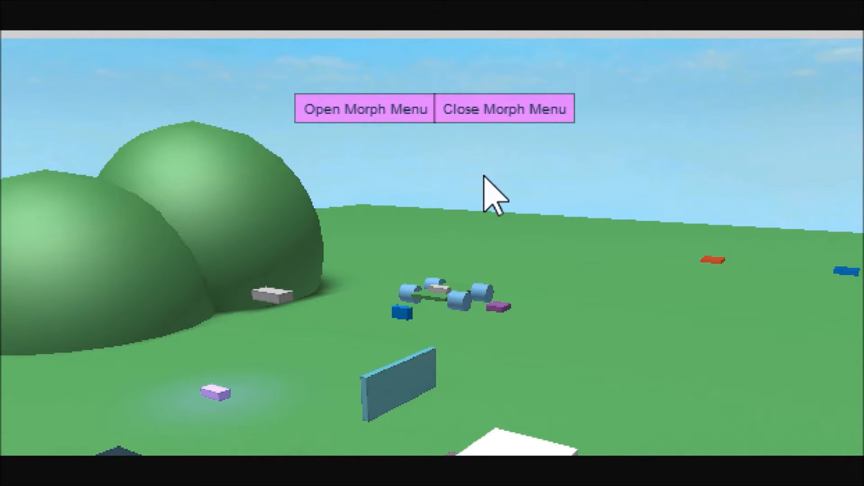
mouse_move(756, 264)
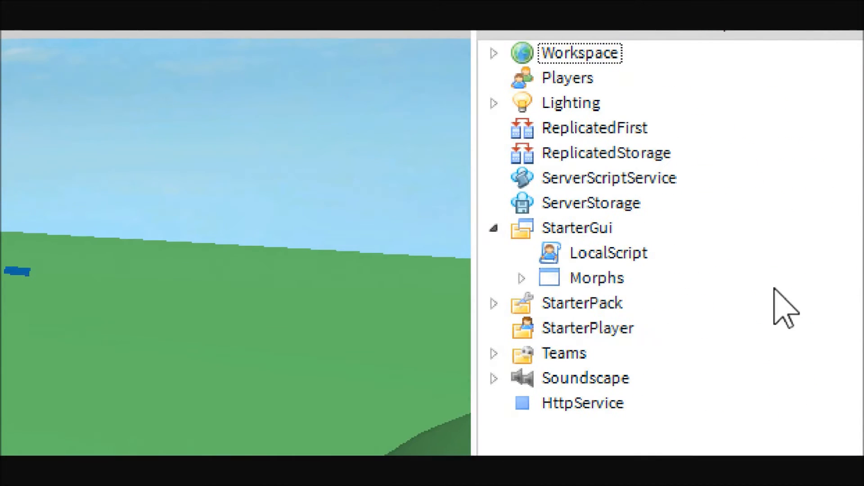
- Expand the Morphs GUI and its BG frame to reveal the morph buttons and Open button
left_click(597, 278)
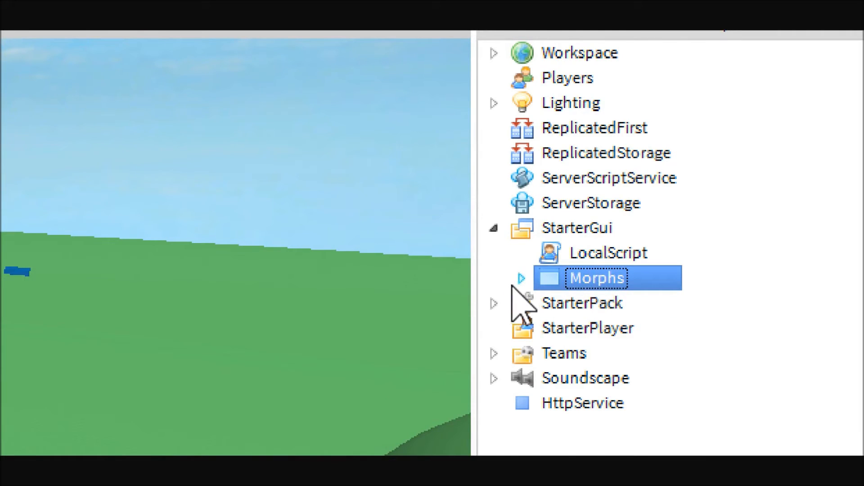
left_click(503, 278)
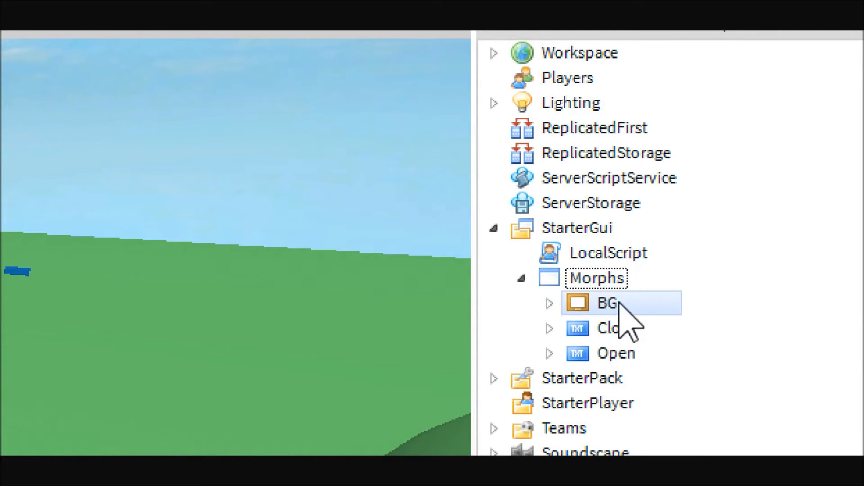
left_click(616, 353)
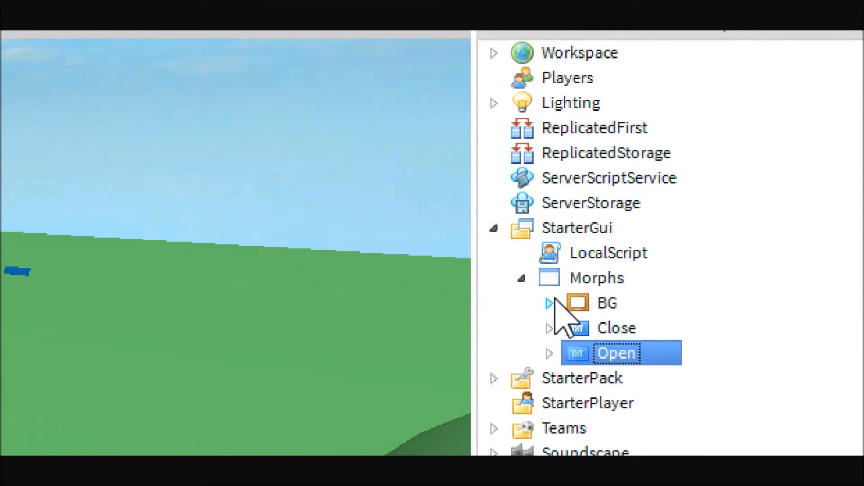
left_click(549, 302)
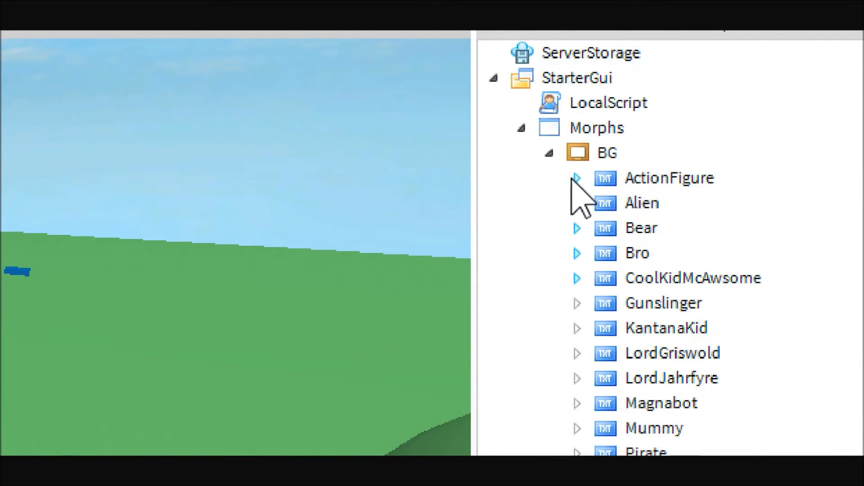
- Re-expand BG and review the morph buttons (ActionFigure through Zombie) and their Visible property
left_click(615, 353)
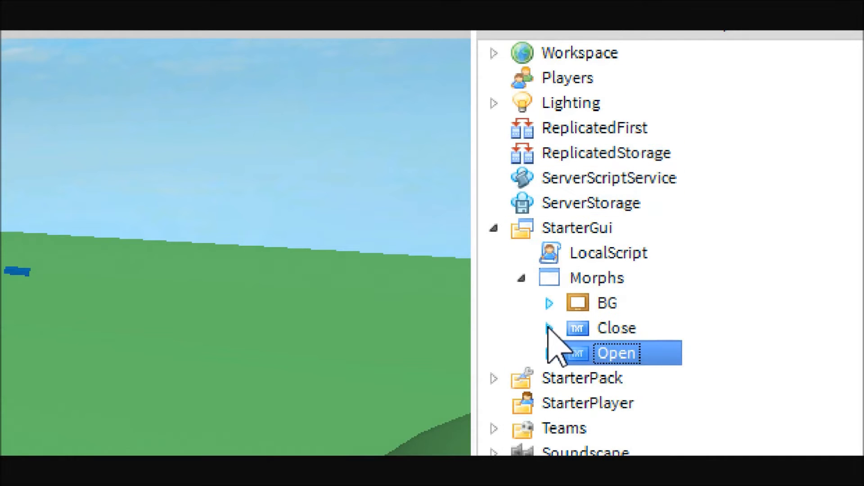
left_click(548, 327)
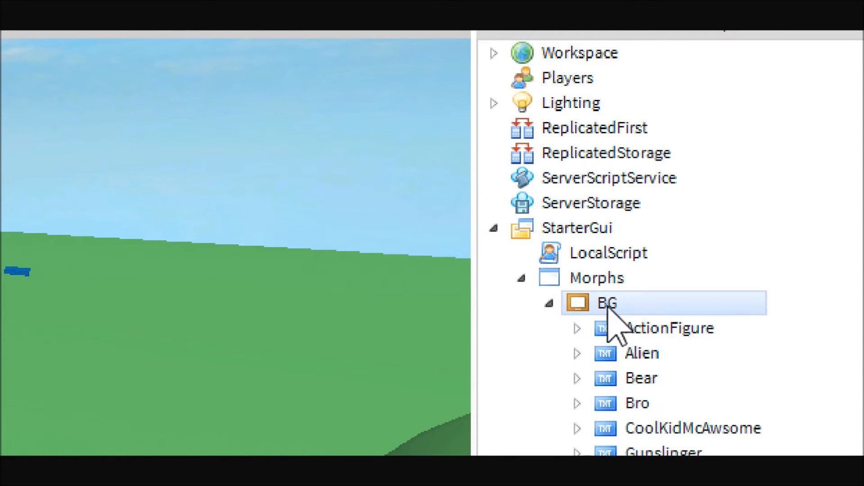
scroll("down", 3)
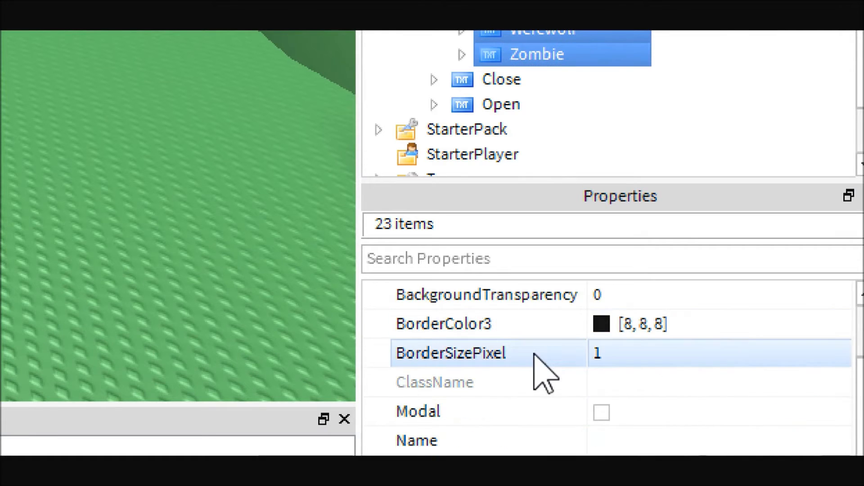
scroll("down", 3)
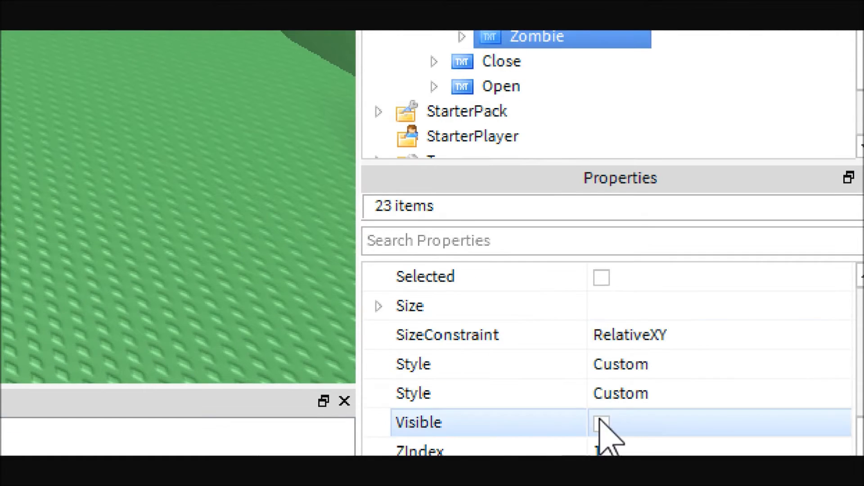
- Collapse BG, expand the Close button and select the Script inside it
left_click(601, 423)
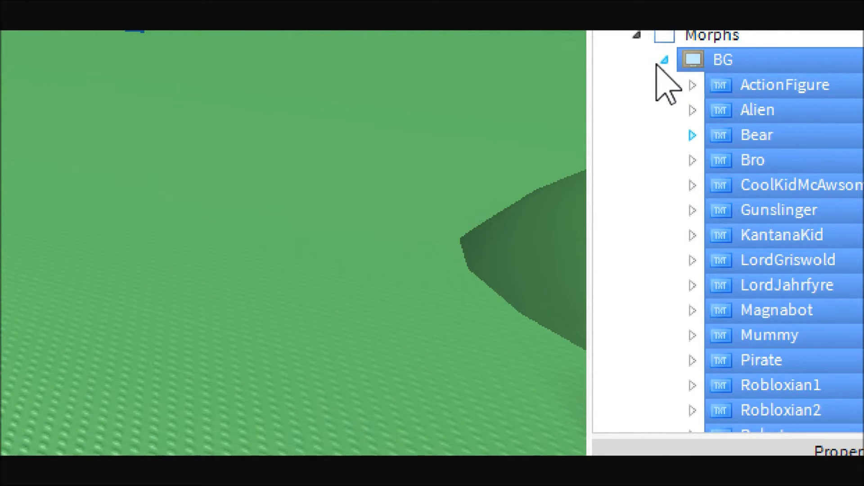
left_click(664, 60)
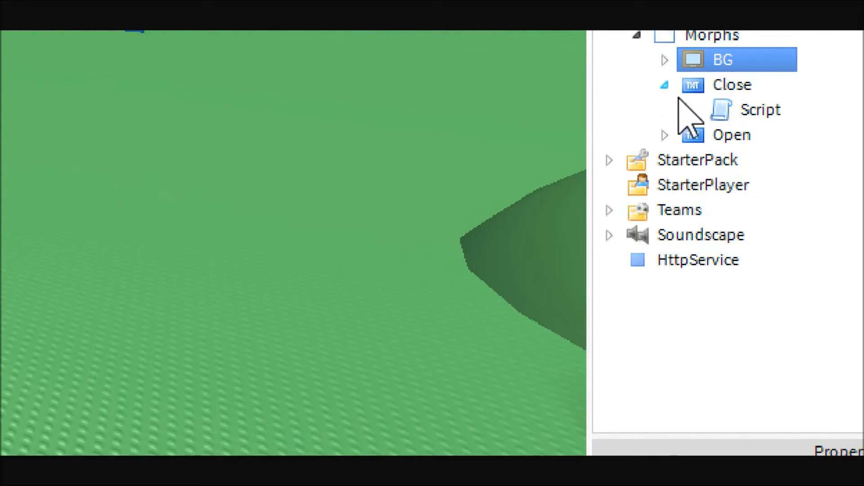
left_click(762, 109)
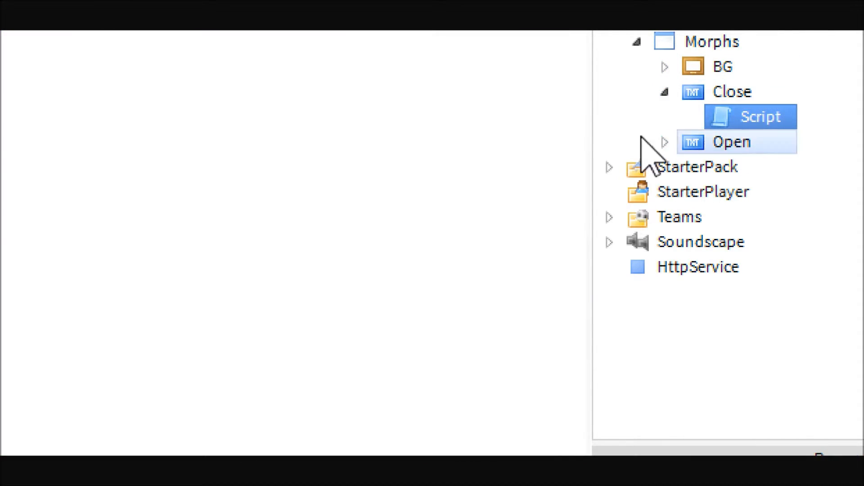
double_click(750, 116)
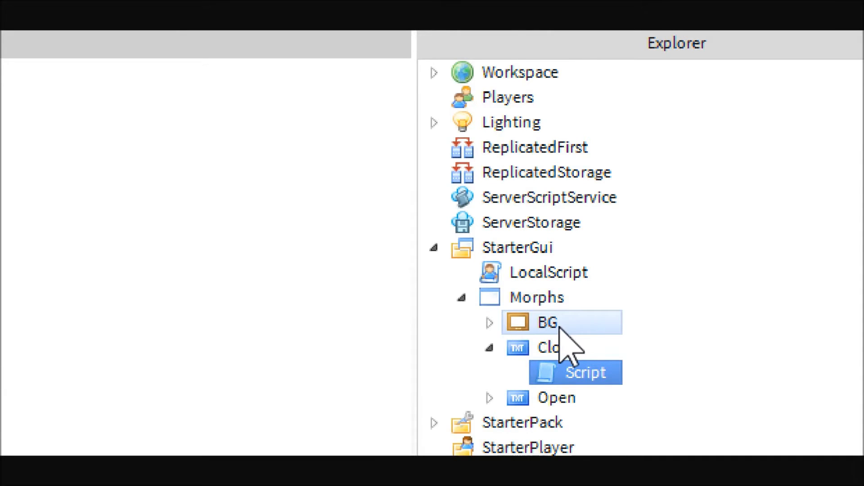
- Read the Close script's Click function that sets the frame and buttons Visible false, then true
double_click(575, 372)
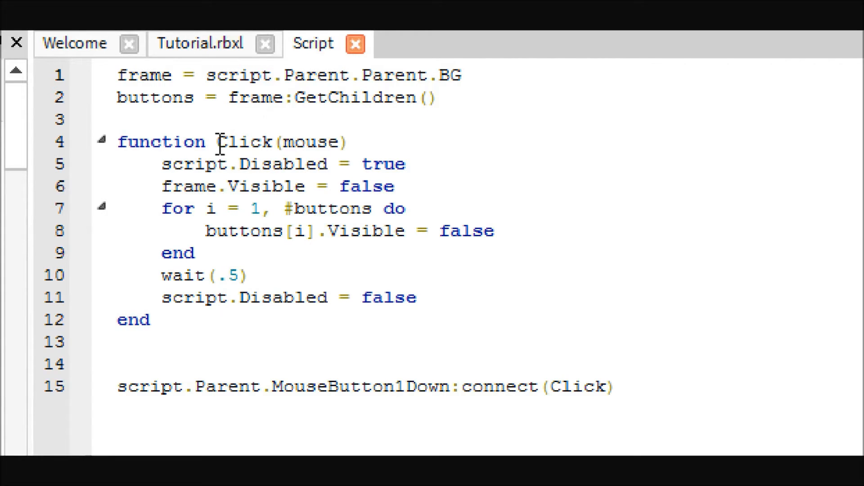
mouse_move(211, 160)
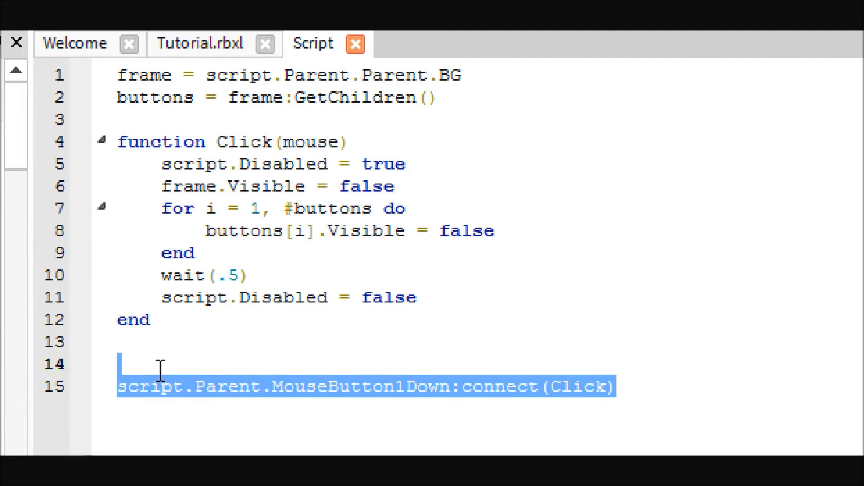
left_click(303, 141)
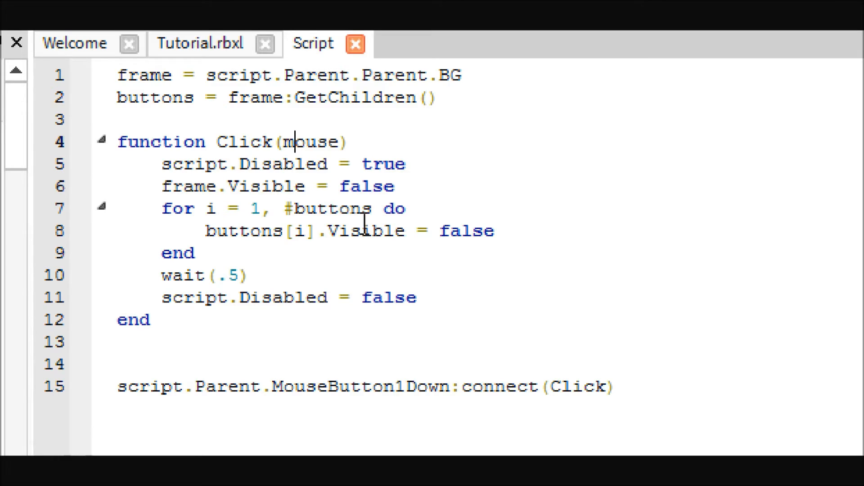
mouse_move(411, 215)
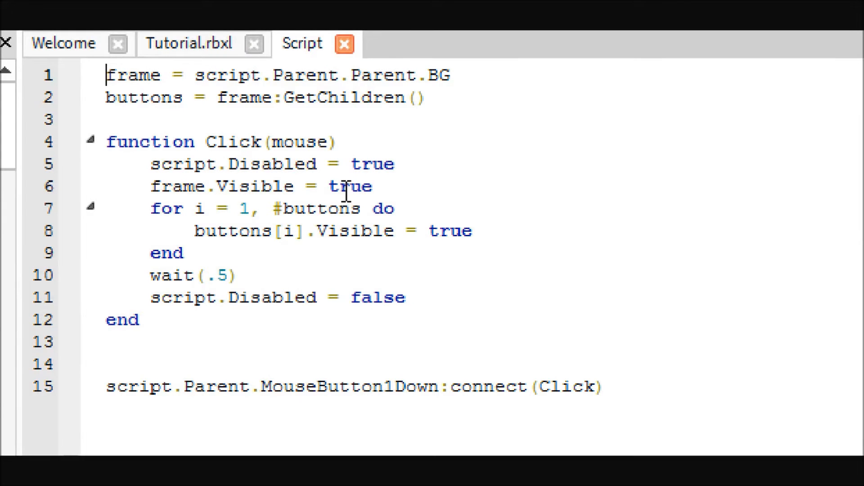
double_click(349, 186)
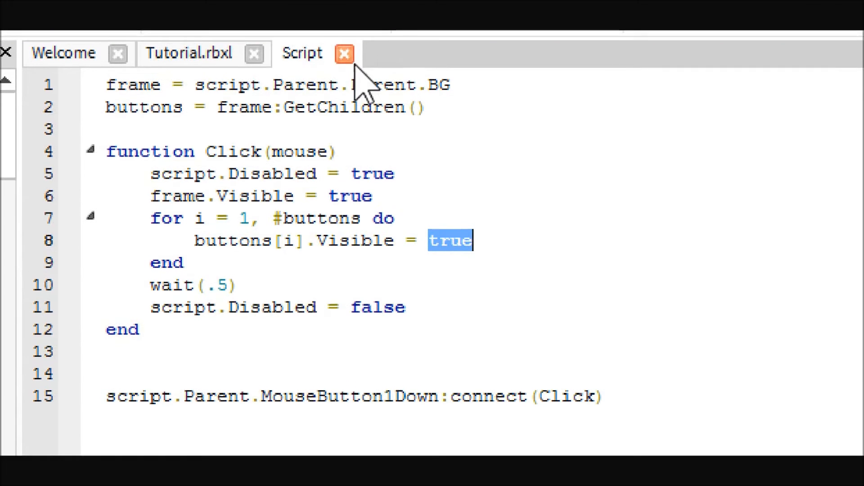
- Expand ActionFigure's Script and select its LA CharacterMesh part
left_click(344, 53)
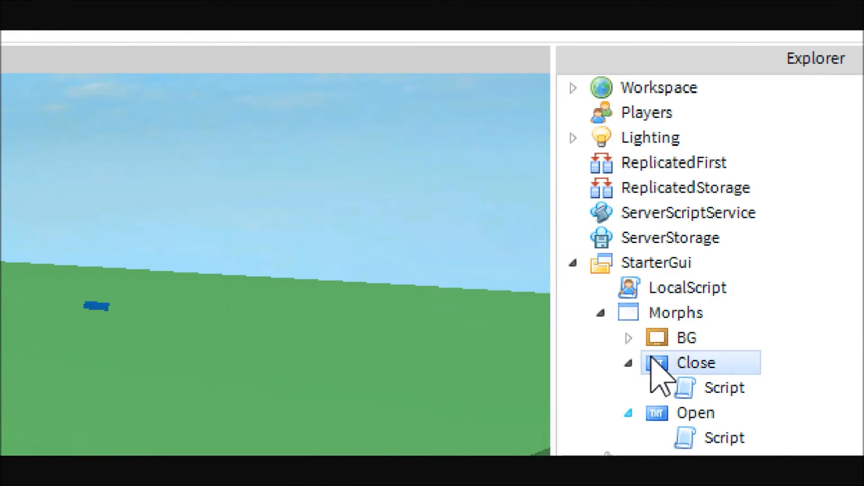
left_click(628, 338)
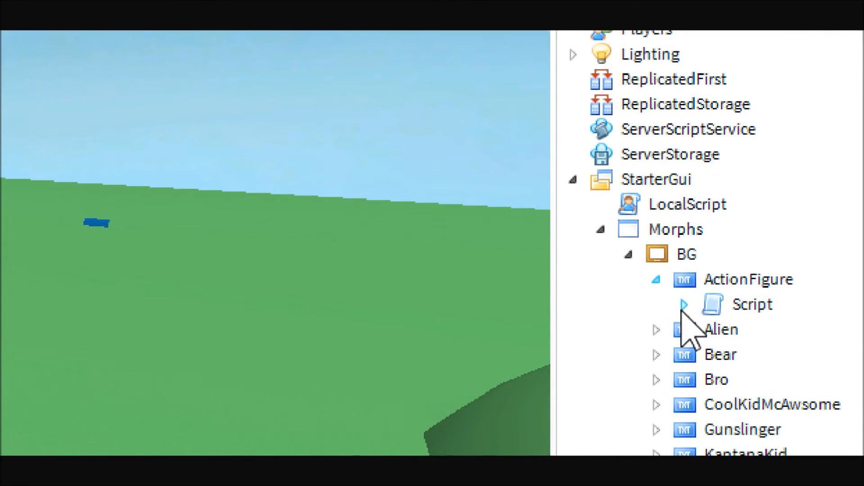
left_click(683, 304)
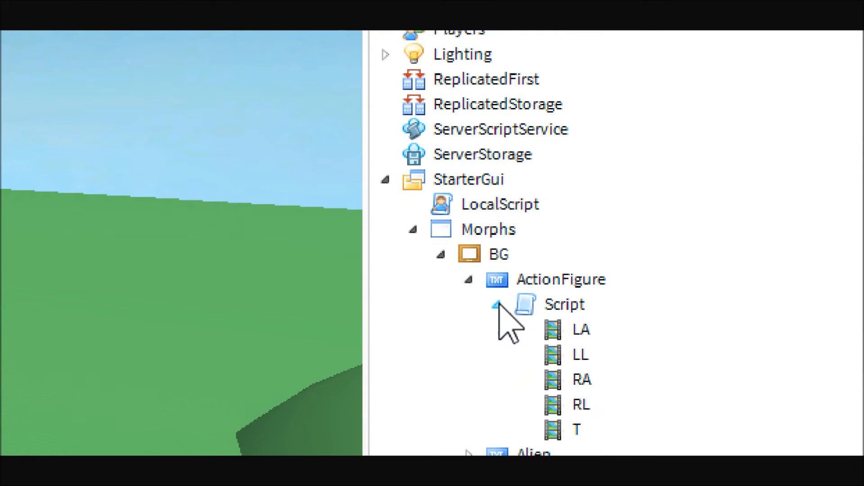
left_click(581, 329)
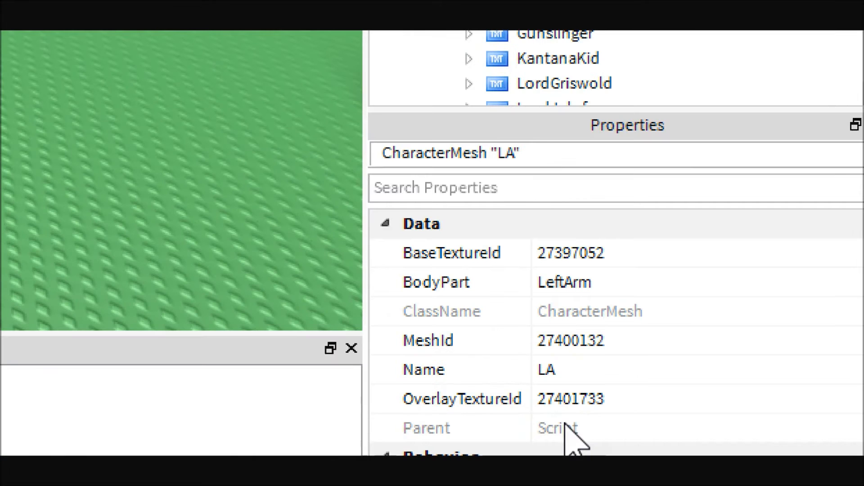
- Inspect LA's mesh and BaseTextureId properties, then bring up the Toolbox models catalog
left_click(570, 339)
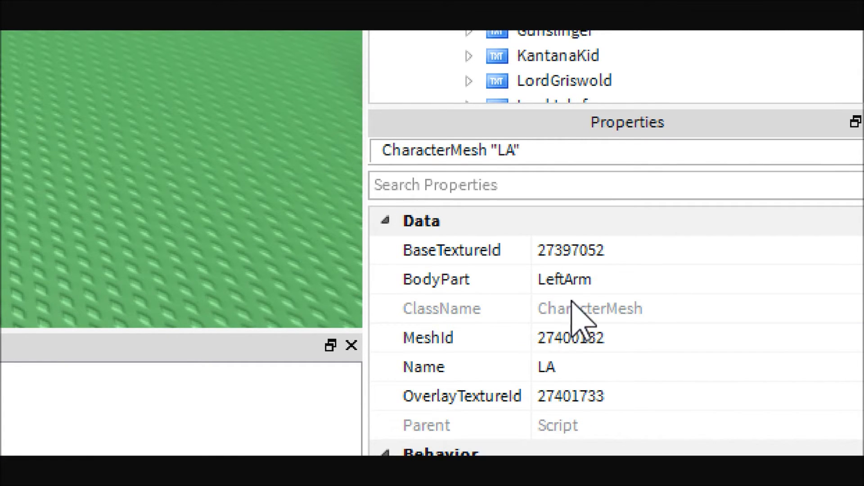
left_click(571, 250)
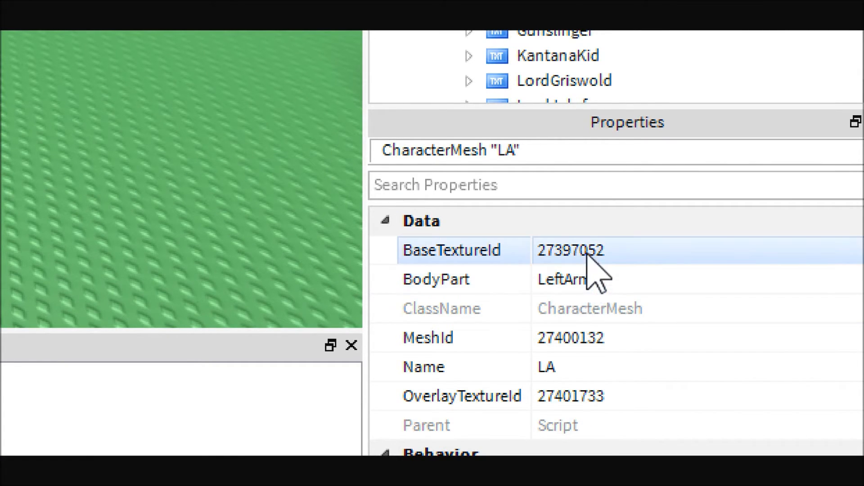
left_click(568, 396)
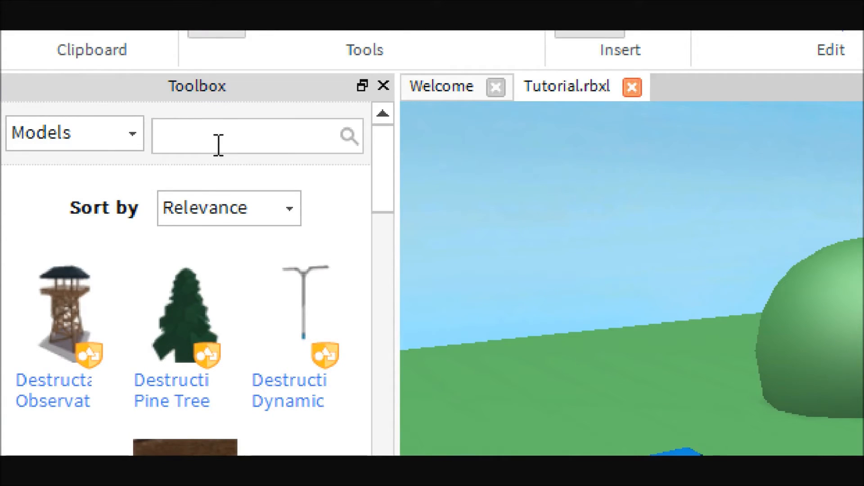
- Search the Toolbox for 'Alien', place the Roblox 2.0 body meshes and move them under ActionFigure's Script
left_click(257, 136)
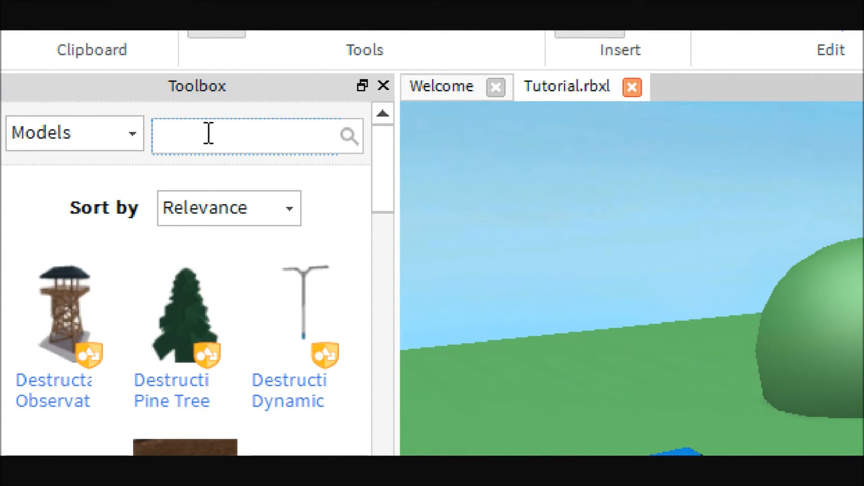
type("Alien CharacterMesh")
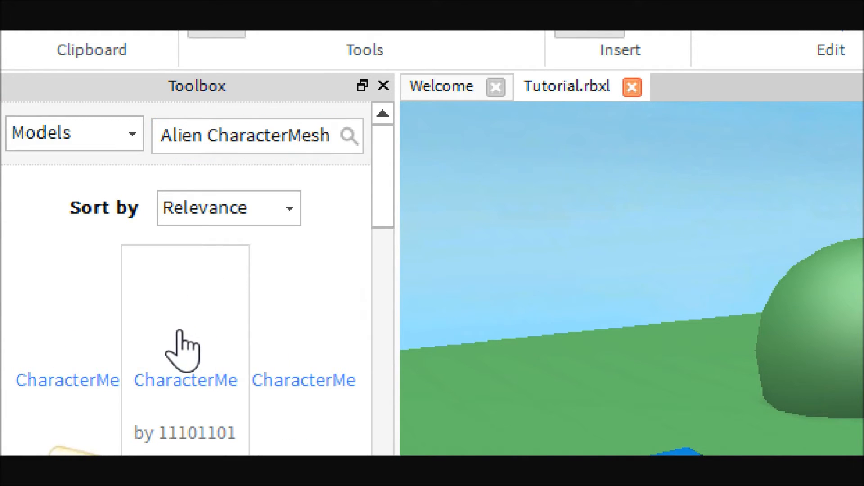
mouse_move(207, 361)
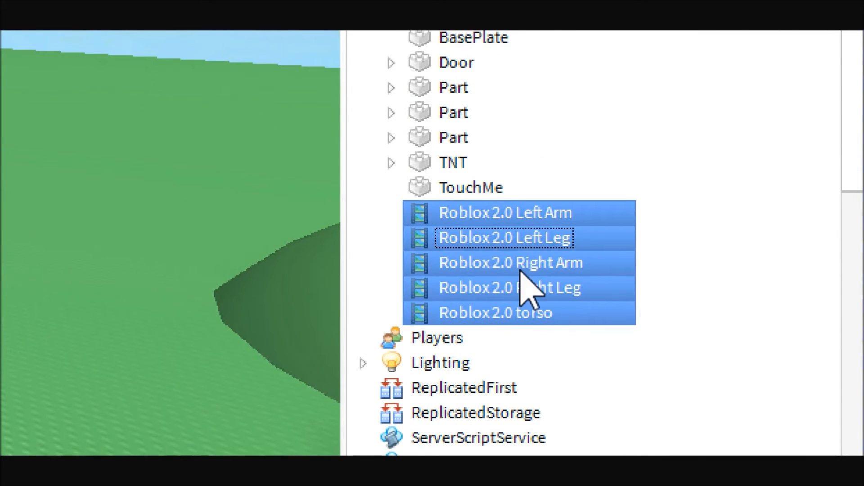
mouse_move(559, 226)
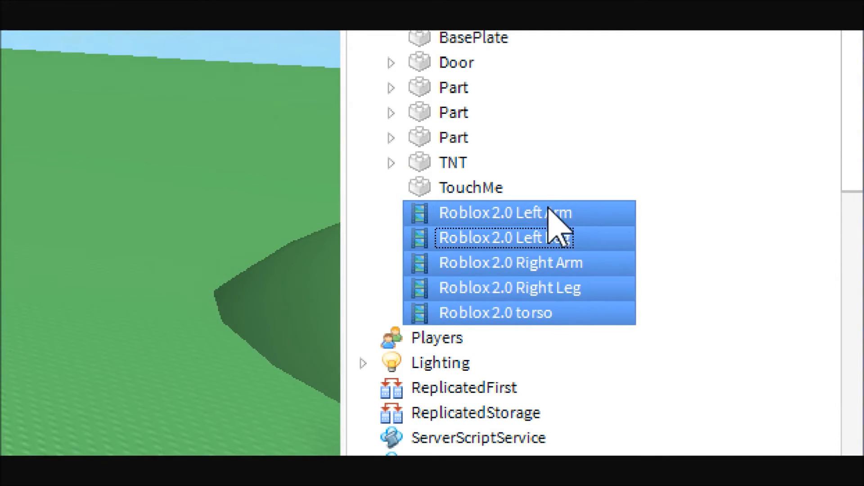
mouse_move(515, 317)
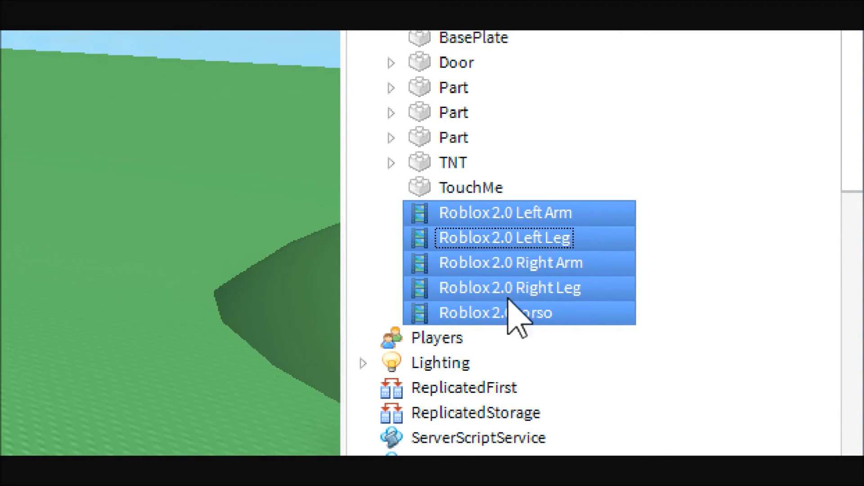
mouse_move(512, 298)
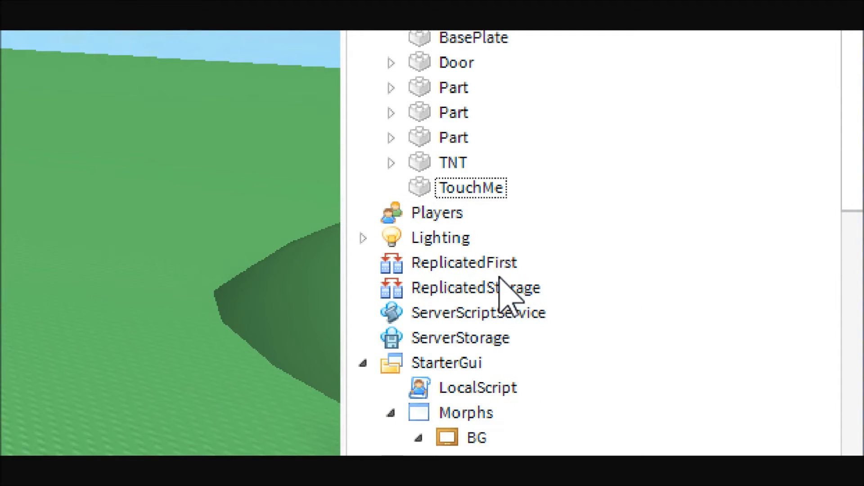
left_click(464, 262)
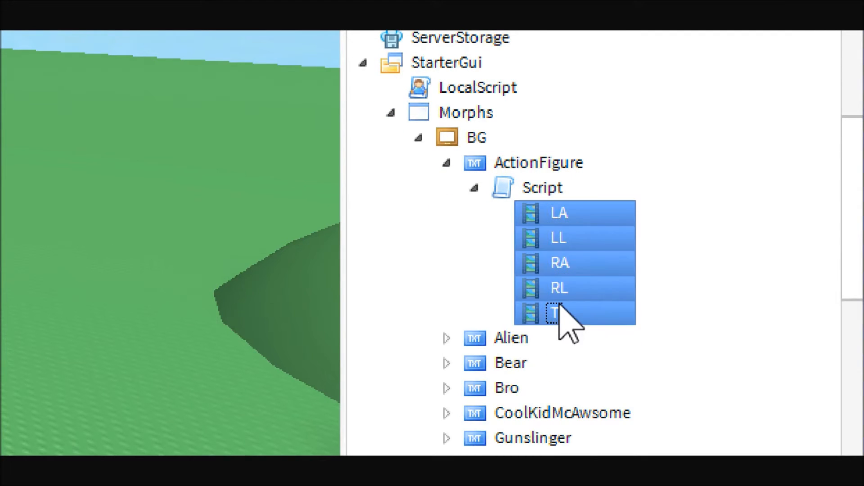
left_click(437, 68)
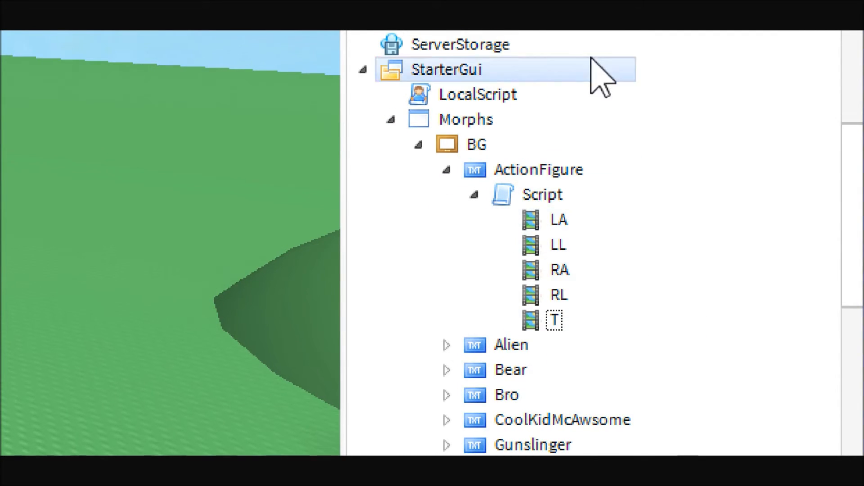
left_click(544, 194)
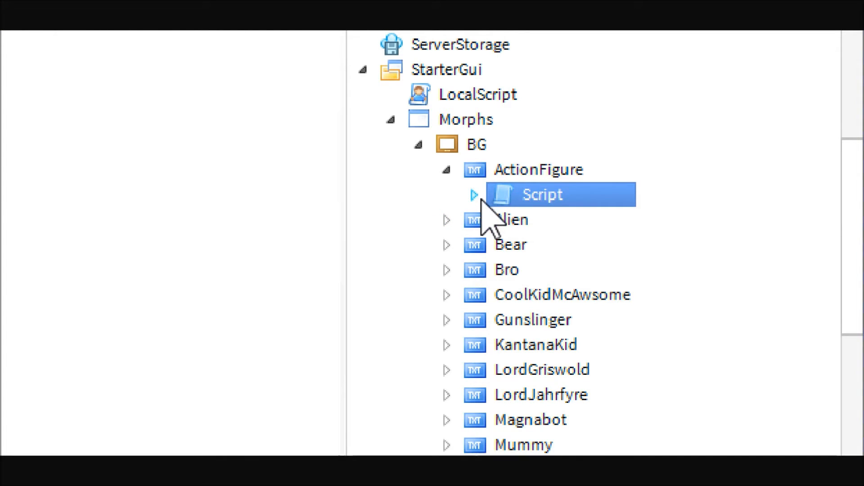
- Review the ActionFigure script's victim variable and its mesh-removing and cloning code
double_click(544, 194)
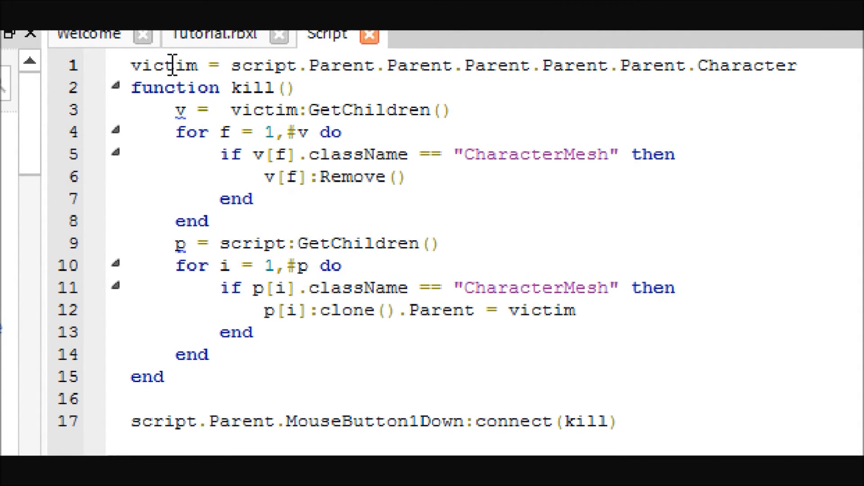
double_click(164, 64)
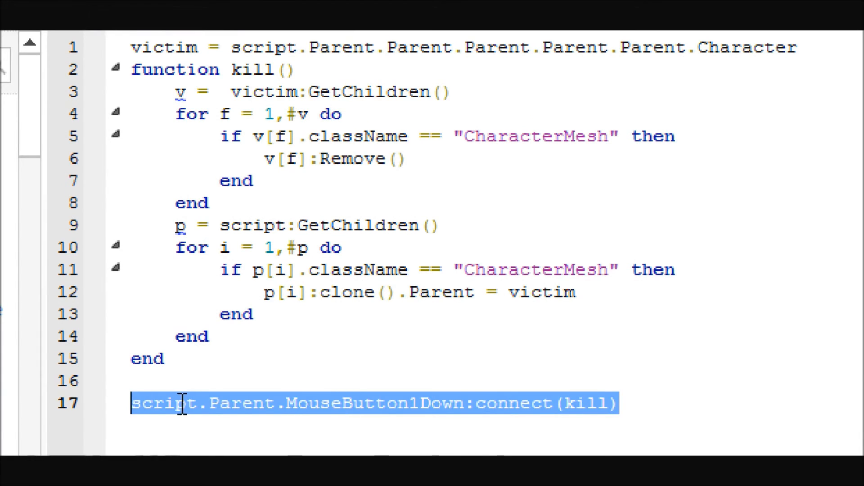
left_click(322, 403)
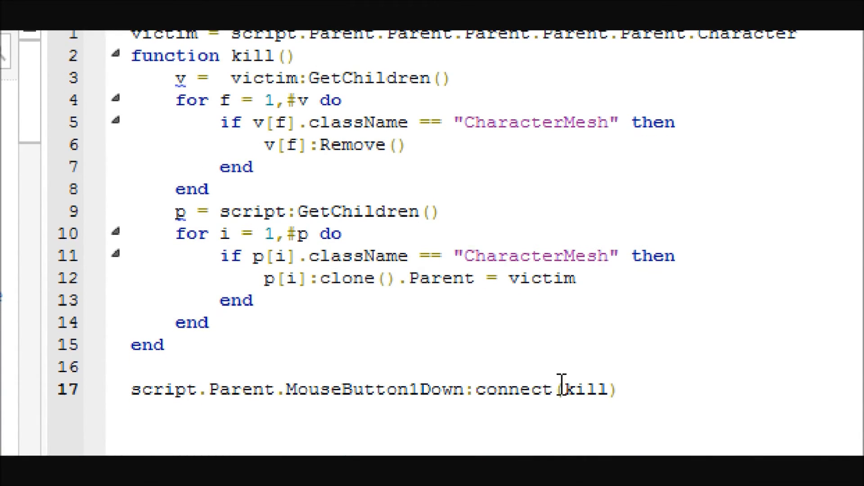
mouse_move(358, 400)
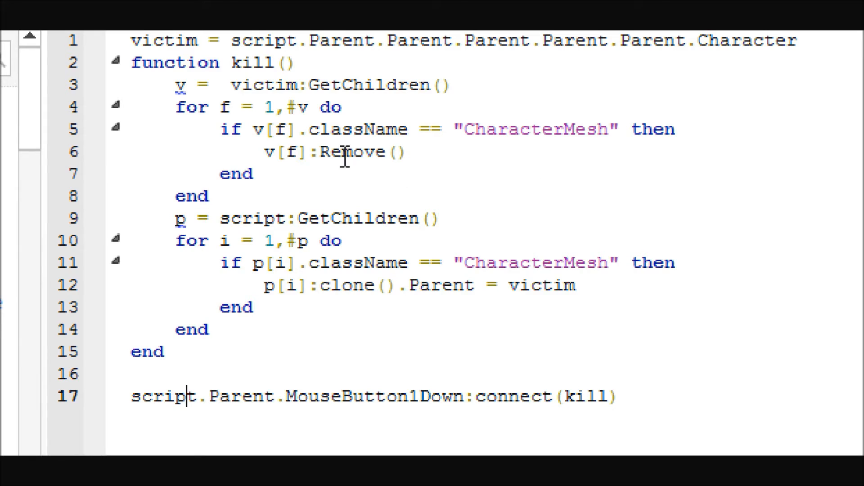
mouse_move(197, 216)
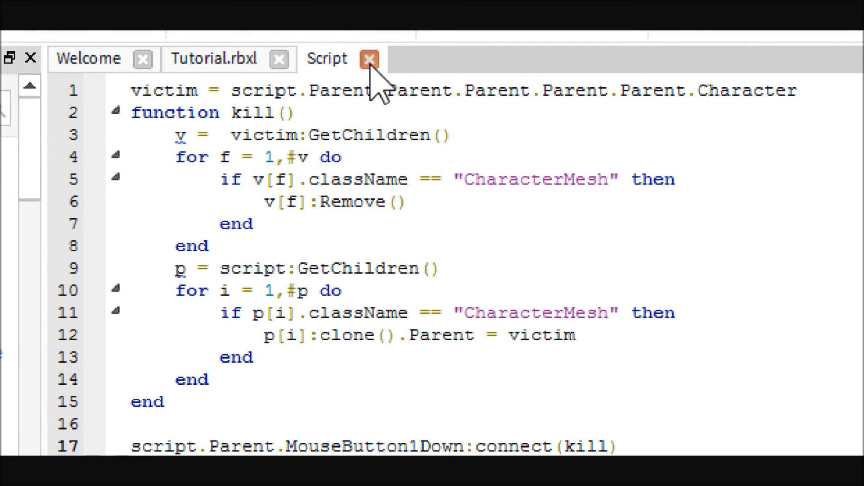
- Start a playtest and bring up the morph menu in the running game
left_click(369, 59)
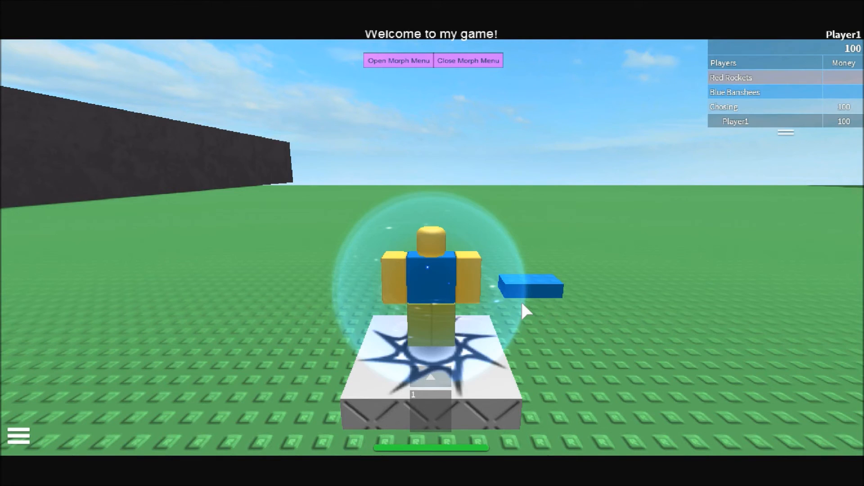
left_click(397, 61)
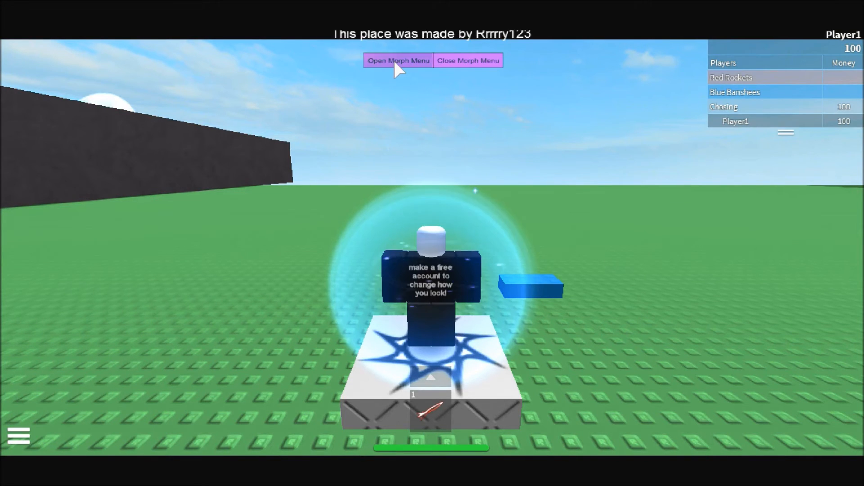
left_click(397, 60)
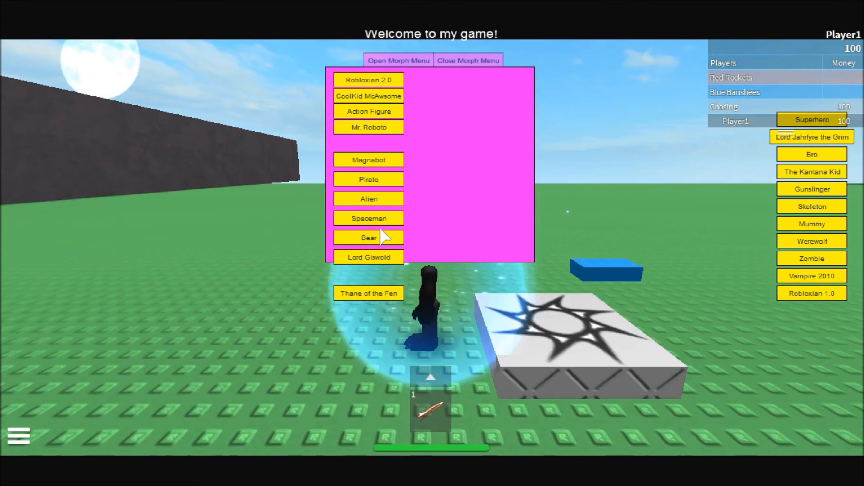
- Morph the character through Bear, Spaceman, Alien and Robloxian 1.0
left_click(368, 218)
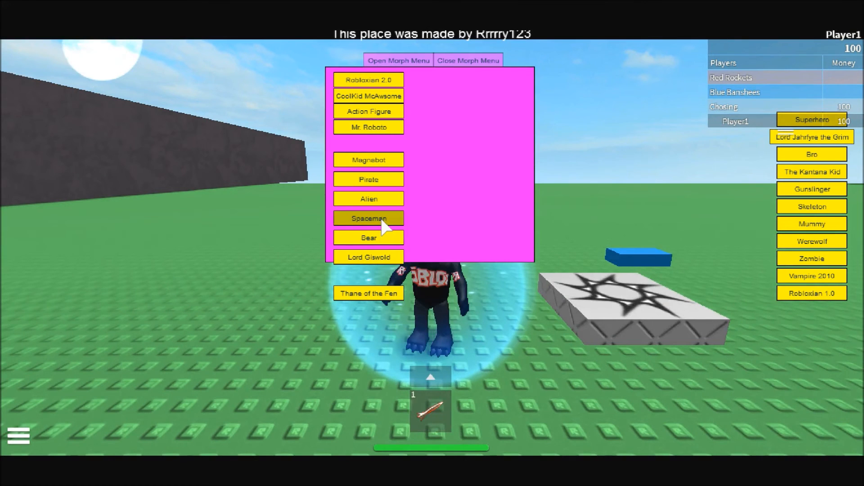
left_click(368, 218)
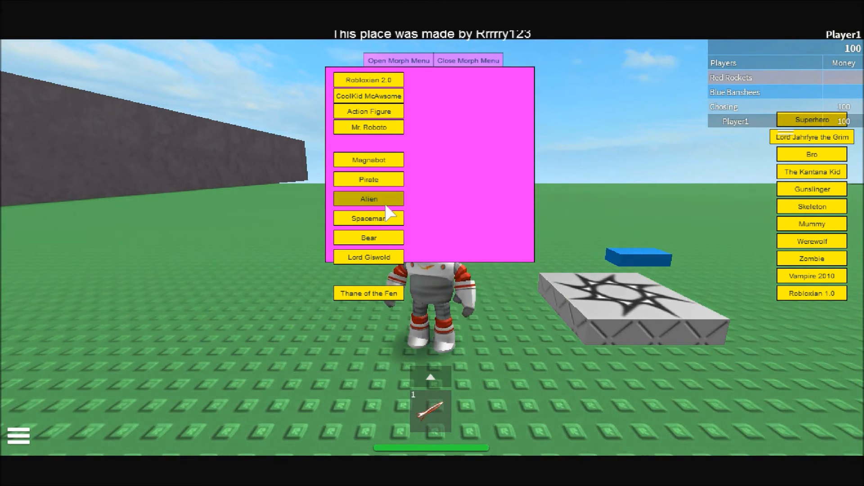
left_click(368, 198)
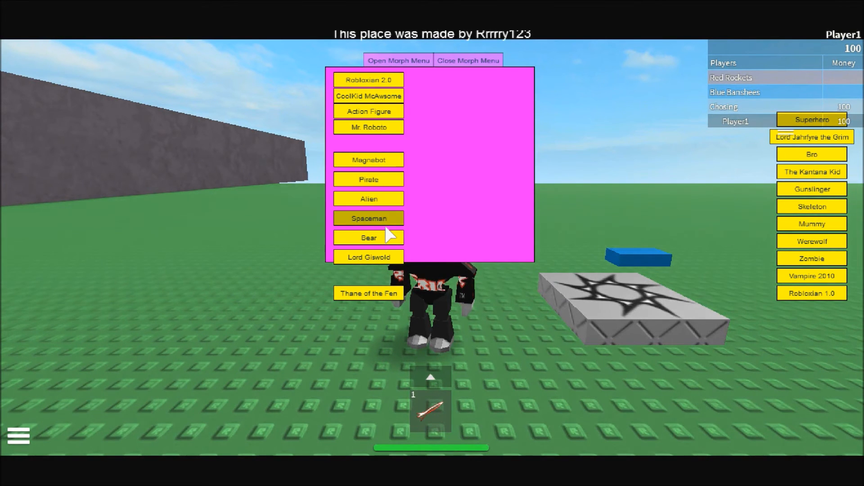
left_click(368, 218)
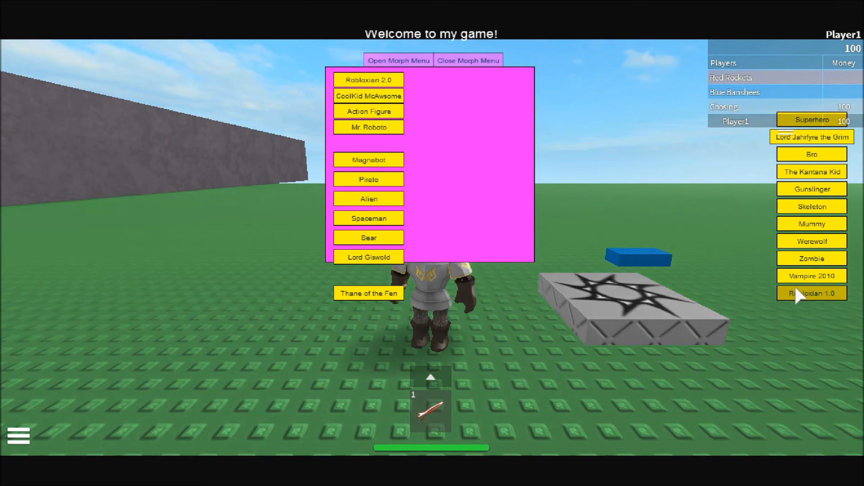
left_click(811, 294)
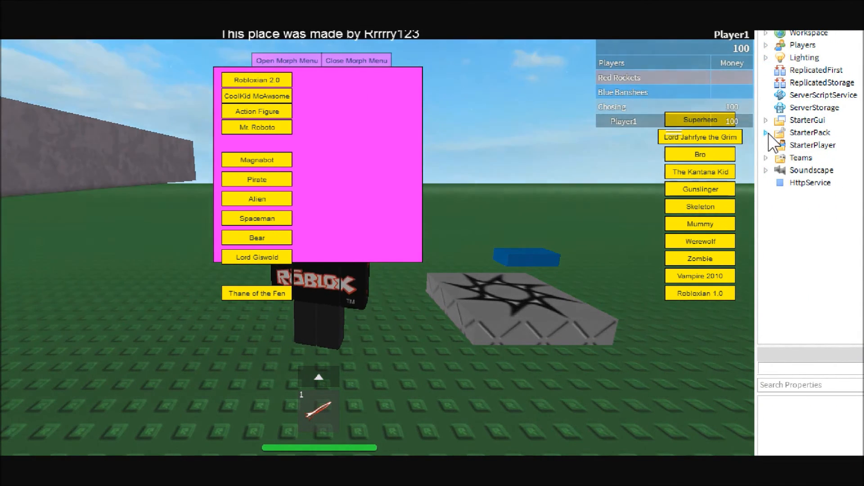
- Bring up the Robloxian1 morph script and highlight its whole clone-and-parent loop
left_click(766, 119)
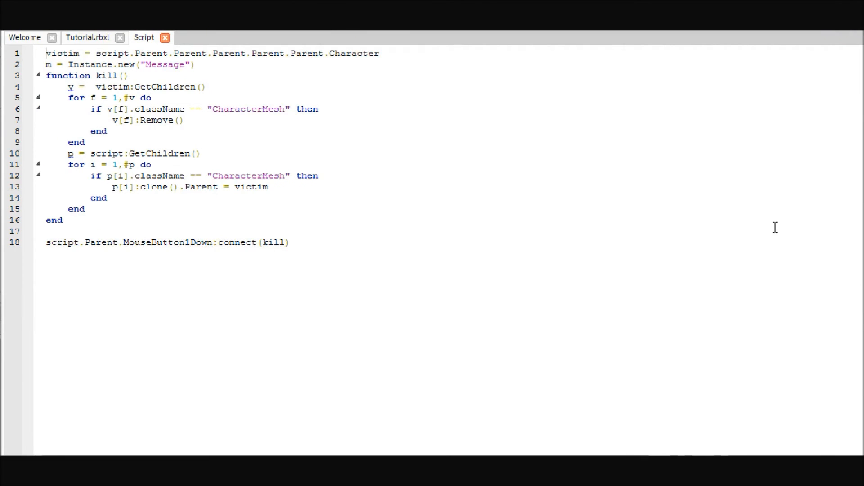
left_click(704, 277)
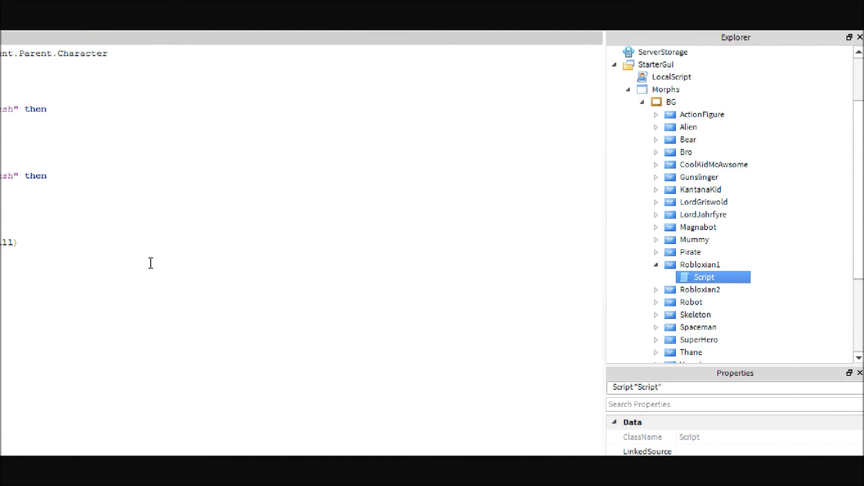
double_click(704, 276)
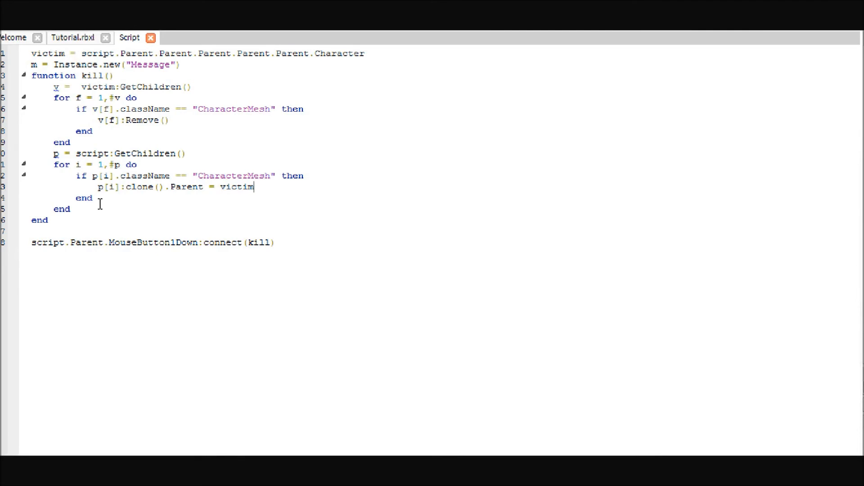
left_click_drag(255, 186, 55, 209)
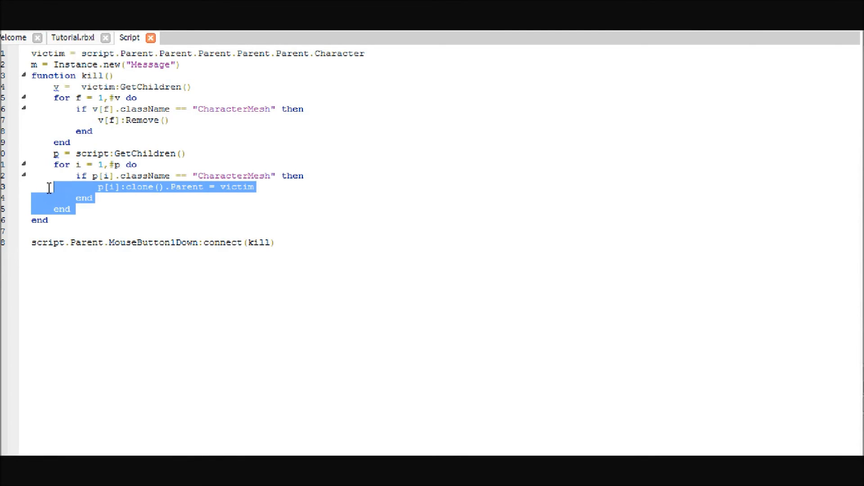
left_click_drag(49, 186, 18, 153)
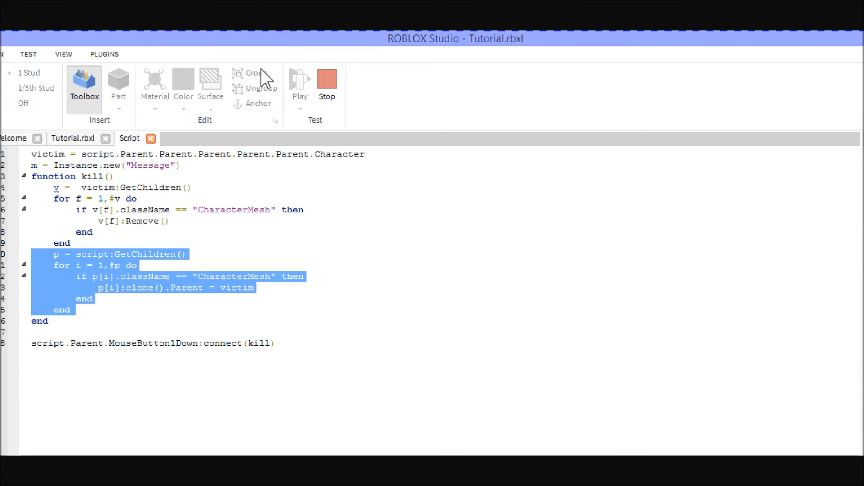
- Stop the playtest and start a fresh play session from the Test ribbon group
left_click(299, 85)
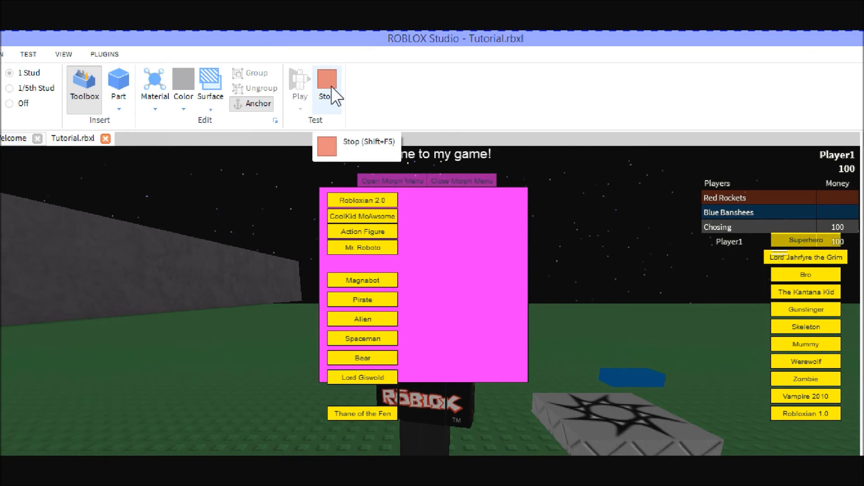
left_click(326, 83)
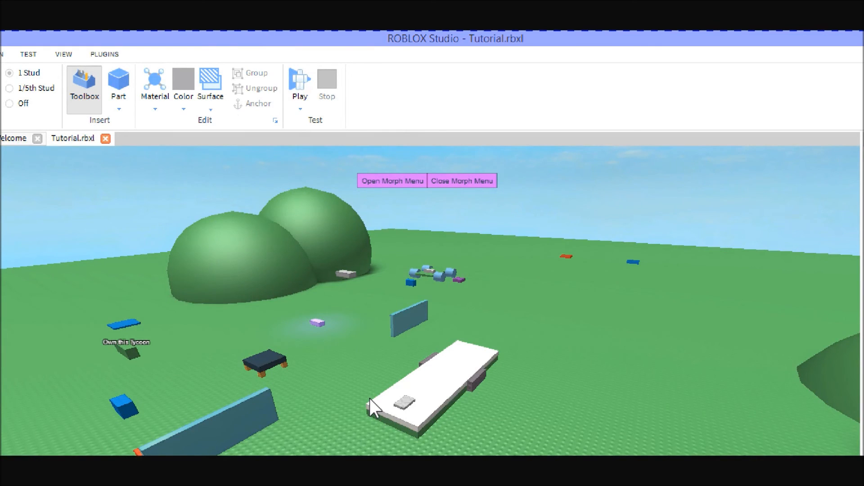
left_click(299, 78)
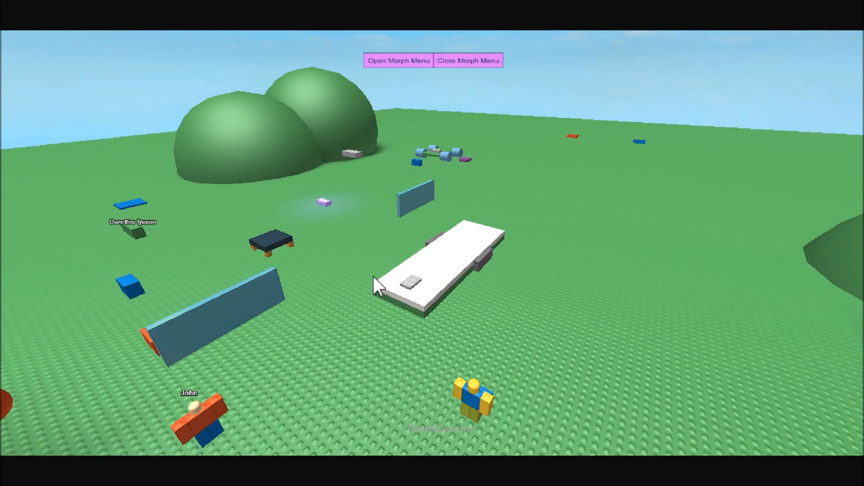
mouse_move(342, 309)
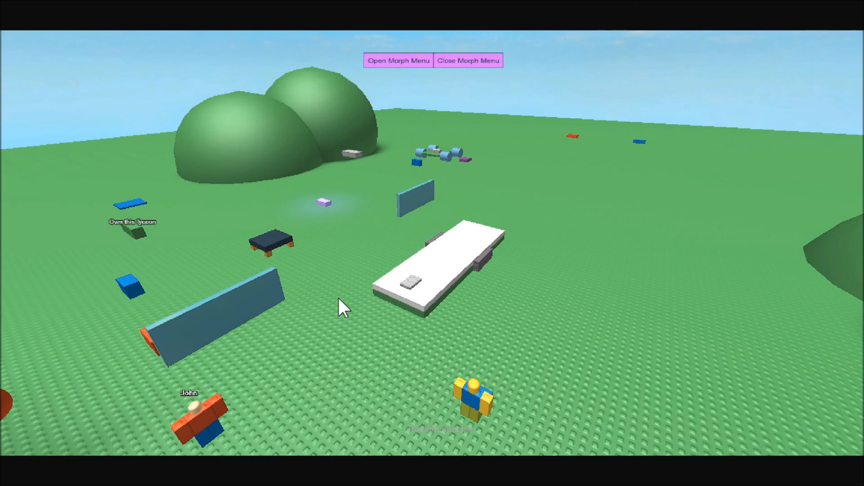